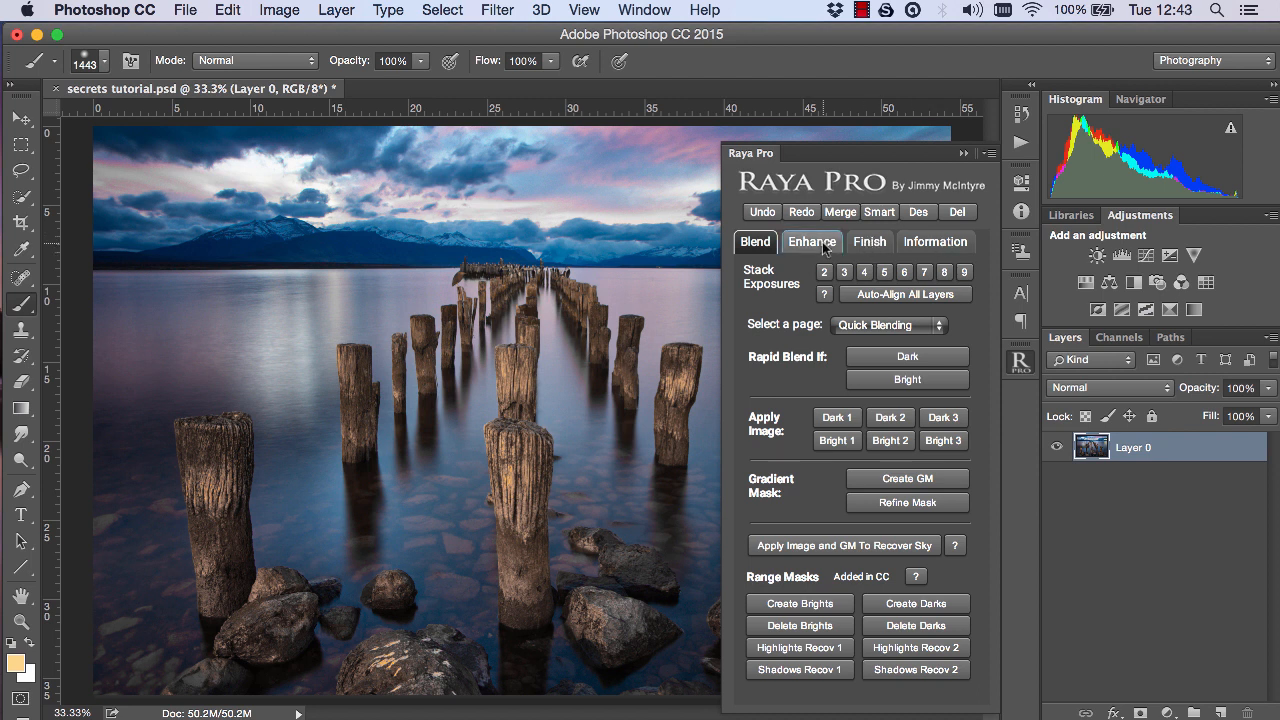
Add Raya Pro's Glow Free layer over the lake photo, then discard it
{"action": "left_click", "coordinate": [811, 241]}
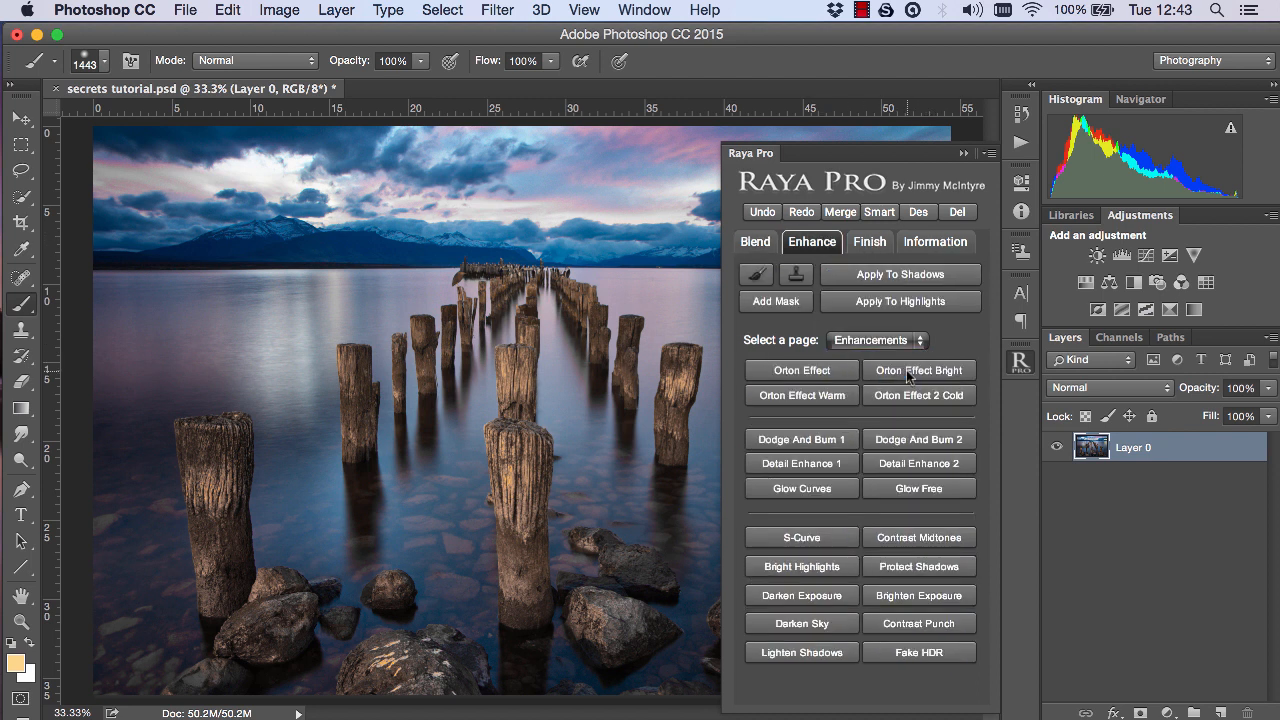
{"action": "left_click", "coordinate": [918, 488]}
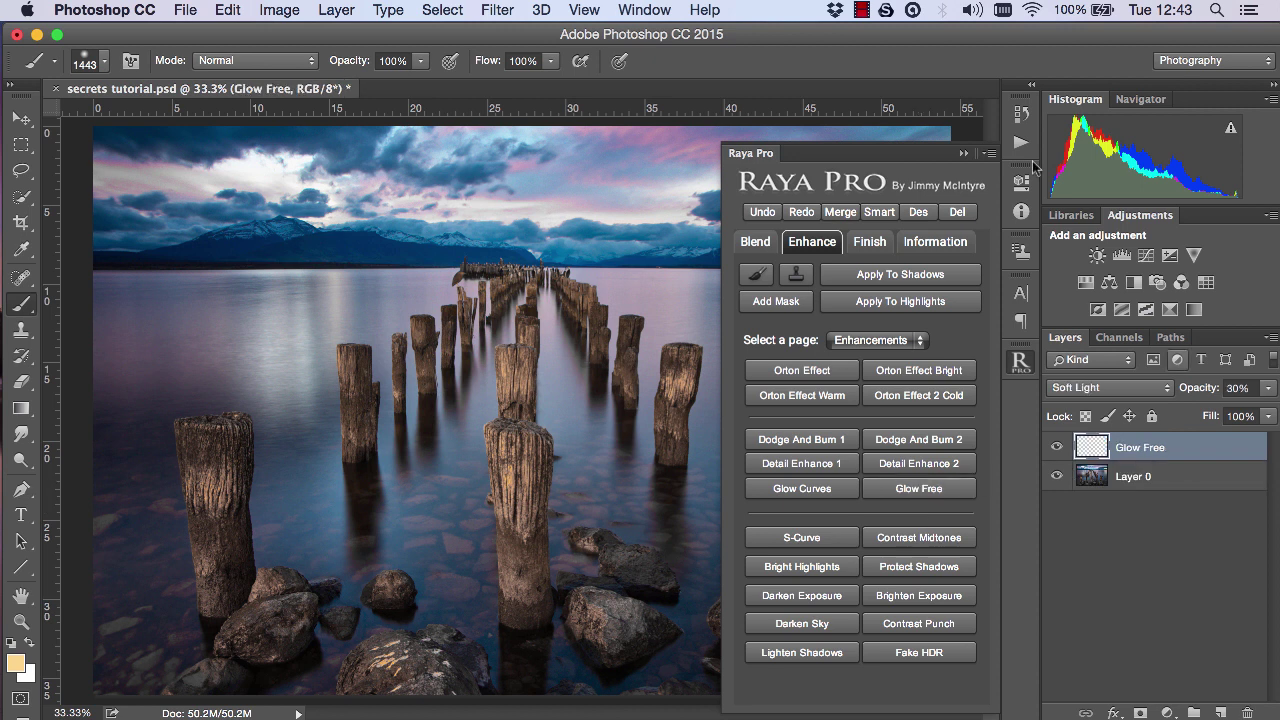
{"action": "left_click", "coordinate": [982, 153]}
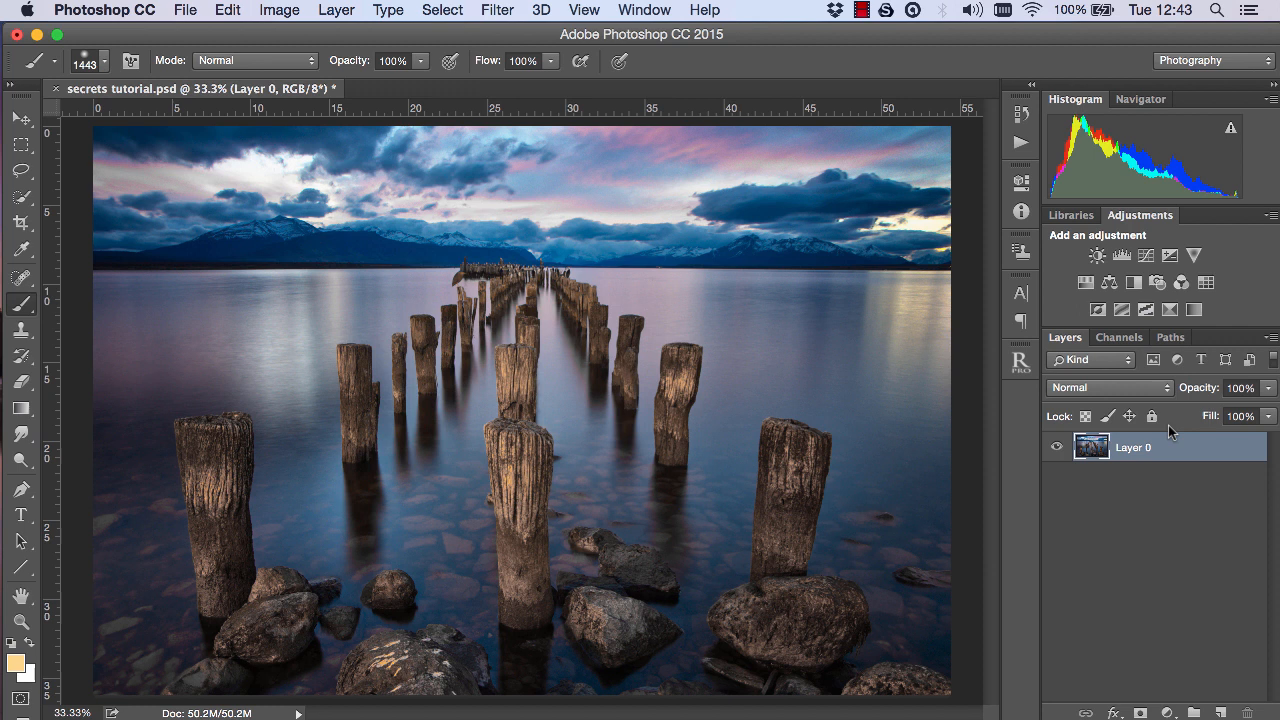
Add an empty layer above the photo, set it to Multiply, and go to the foreground colour
{"action": "left_click", "coordinate": [1222, 711]}
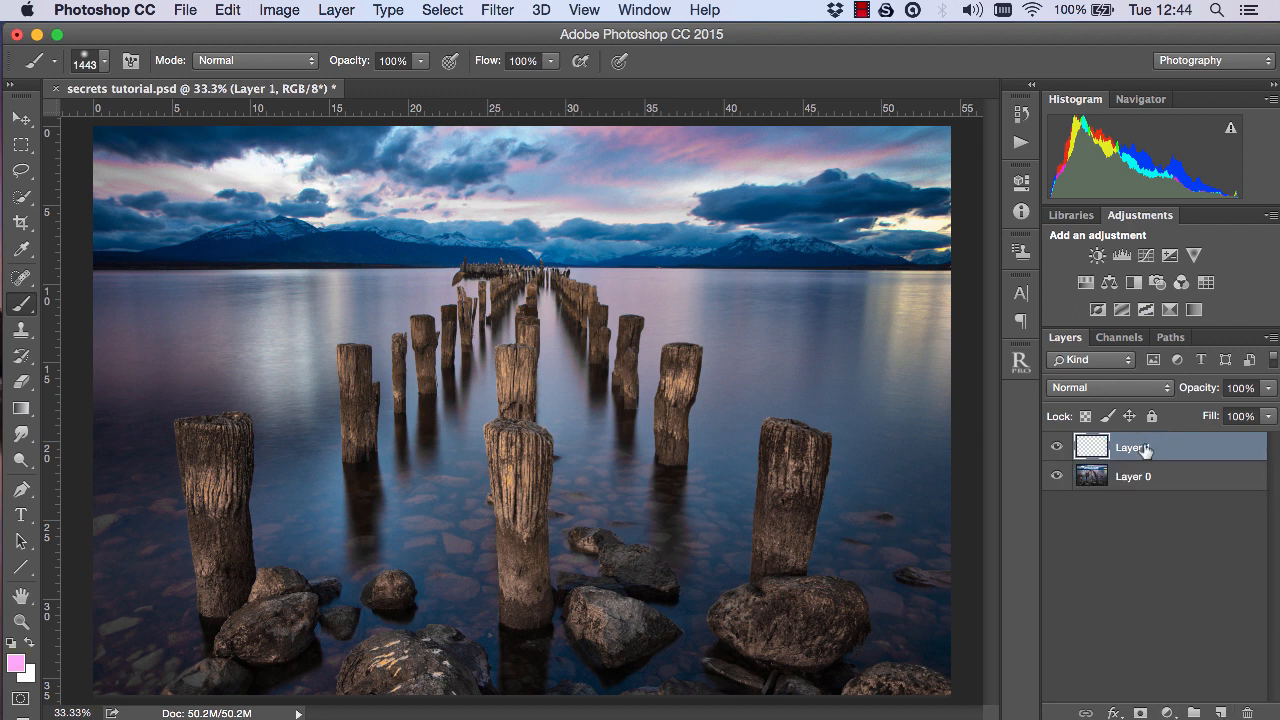
{"action": "mouse_move", "coordinate": [344, 78]}
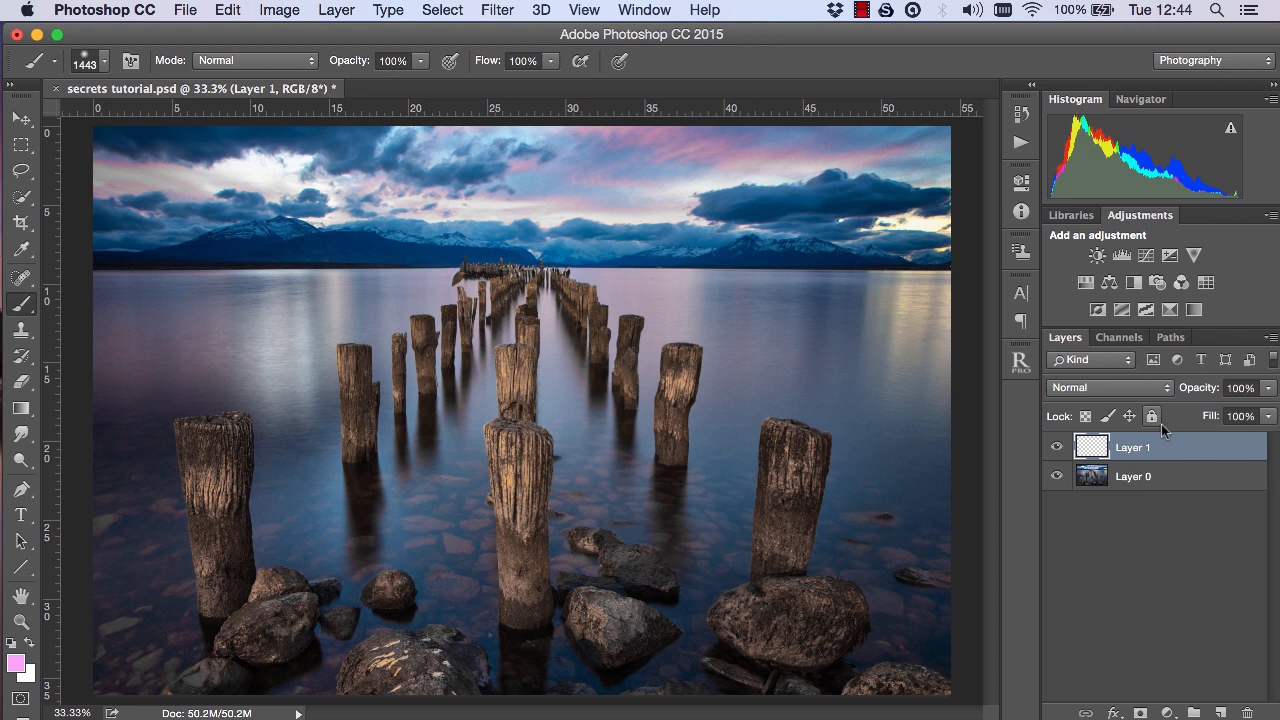
{"action": "left_click", "coordinate": [1108, 387]}
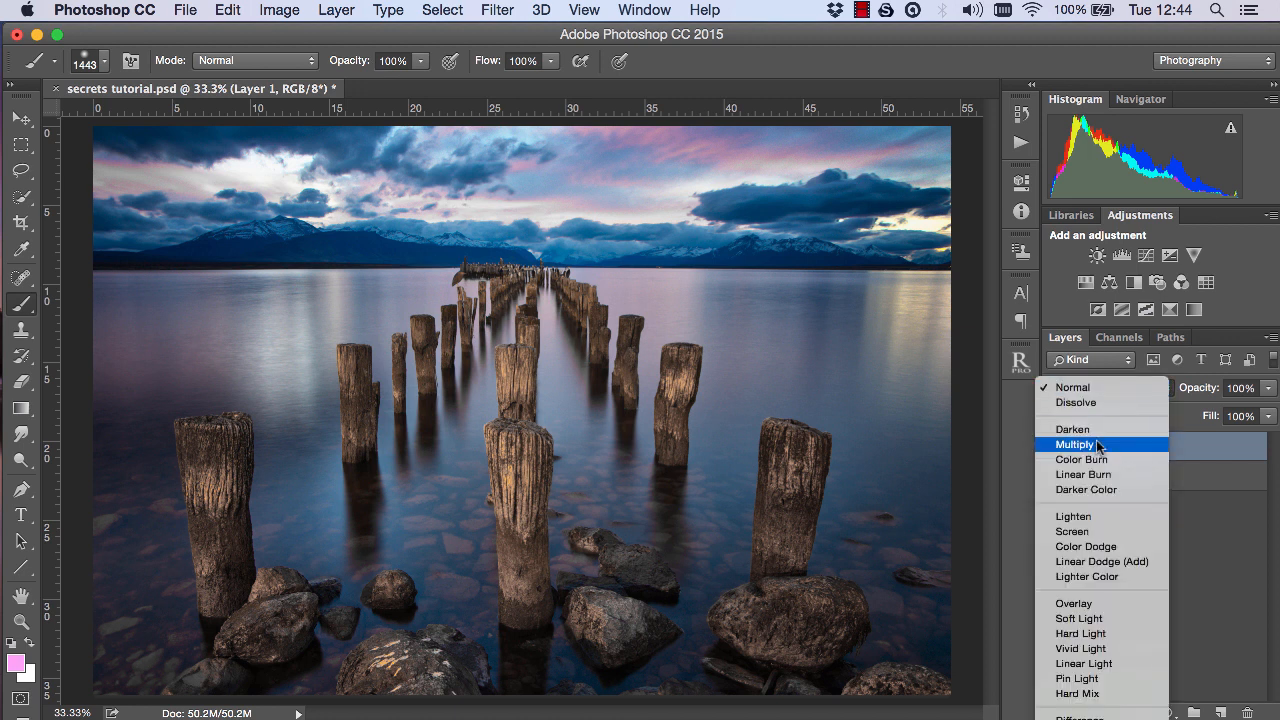
{"action": "left_click", "coordinate": [1075, 444]}
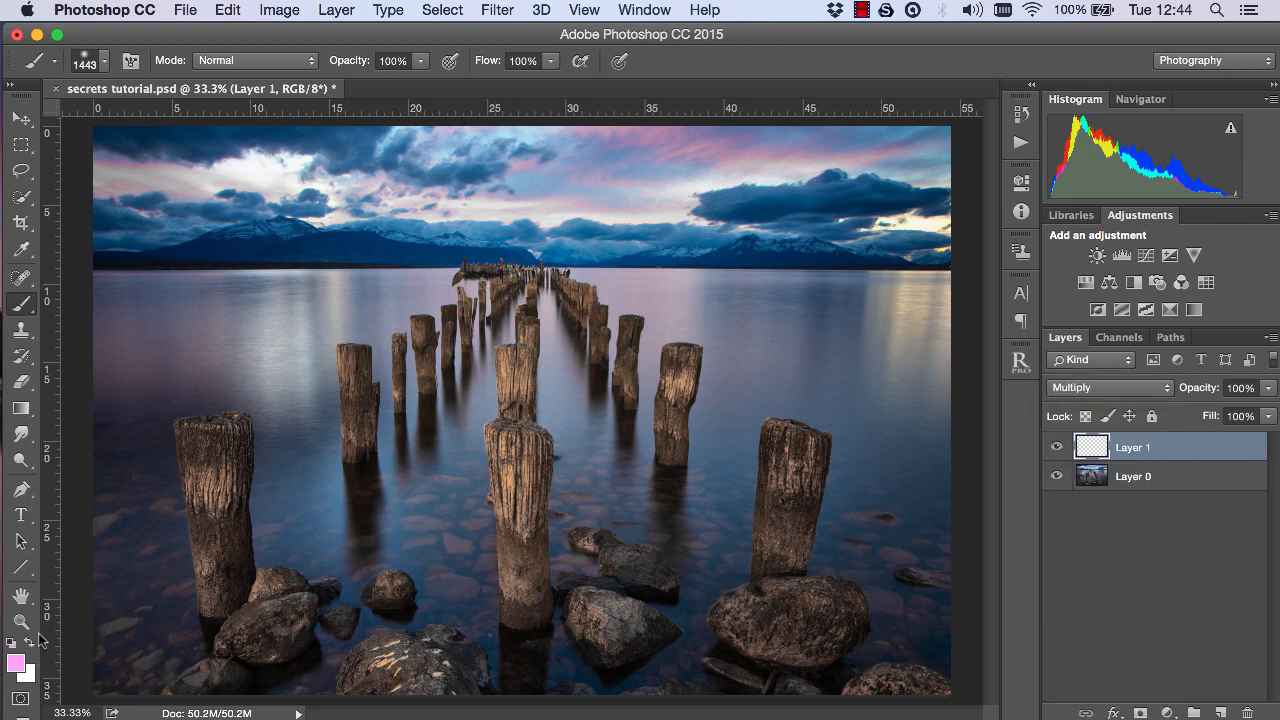
{"action": "left_click", "coordinate": [16, 665]}
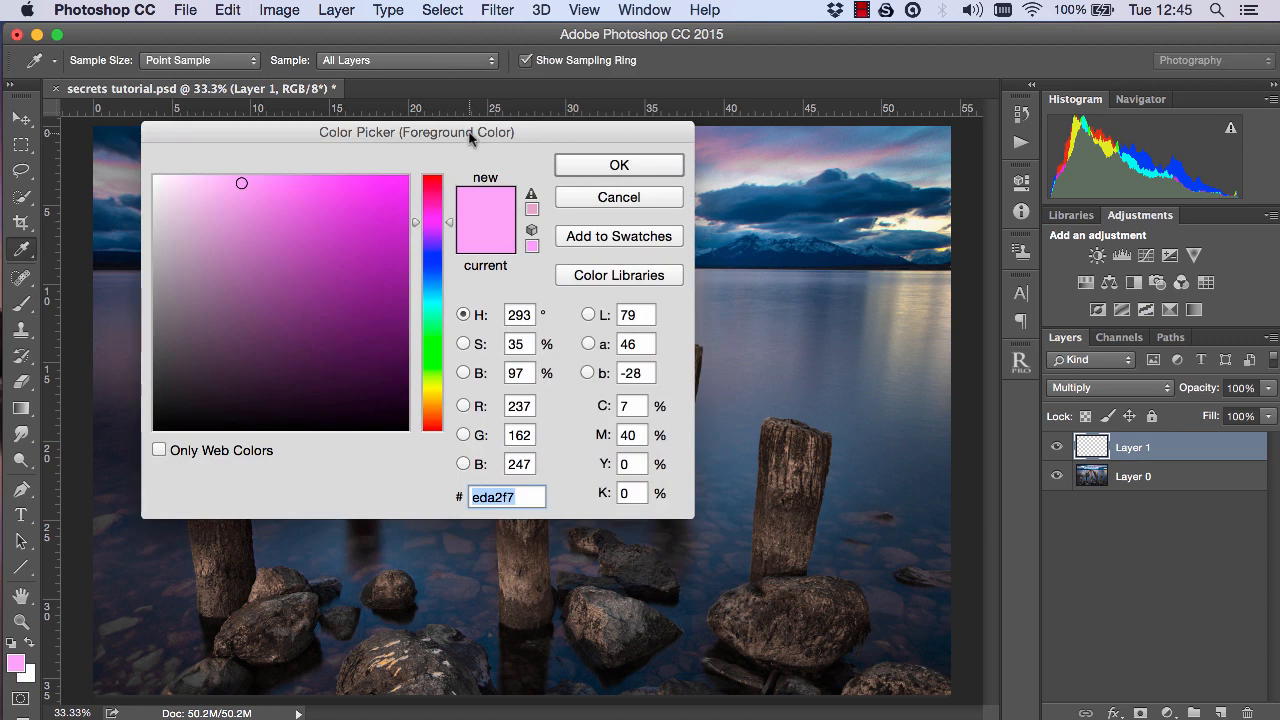
Pick a lighter, brighter pink (#fca6ff) as the foreground colour
{"action": "left_click", "coordinate": [175, 267]}
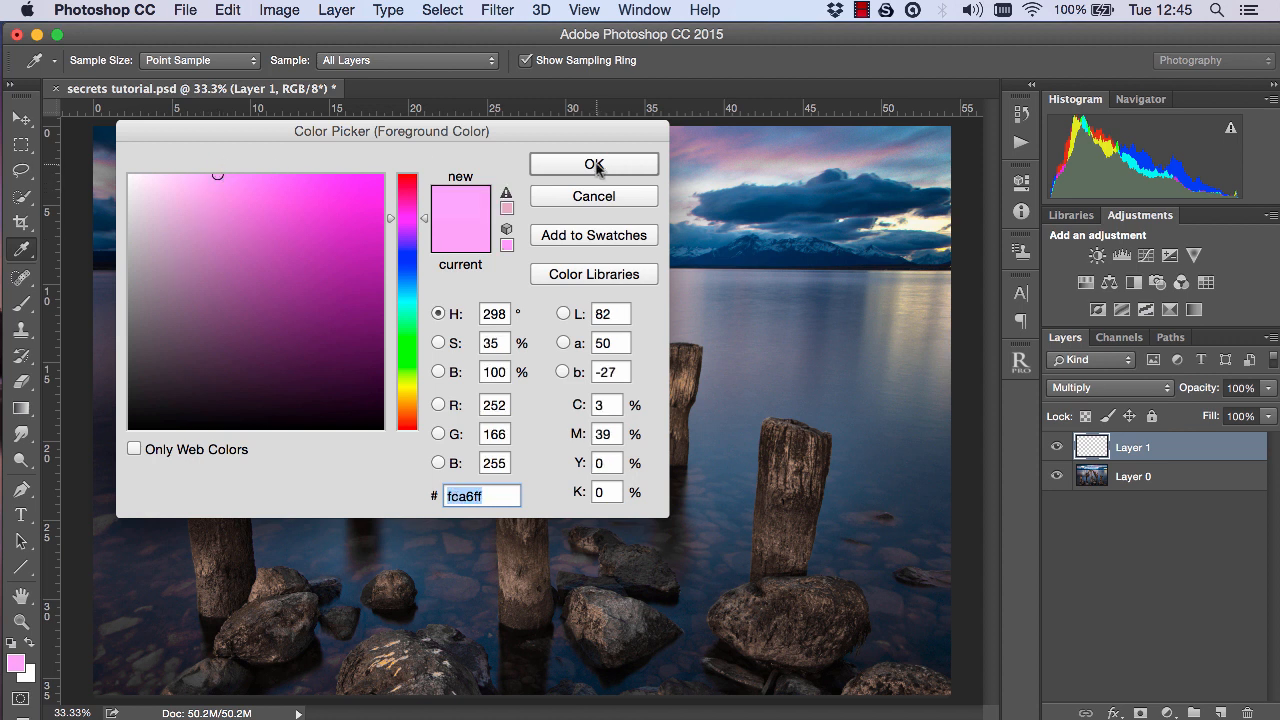
{"action": "left_click", "coordinate": [593, 164]}
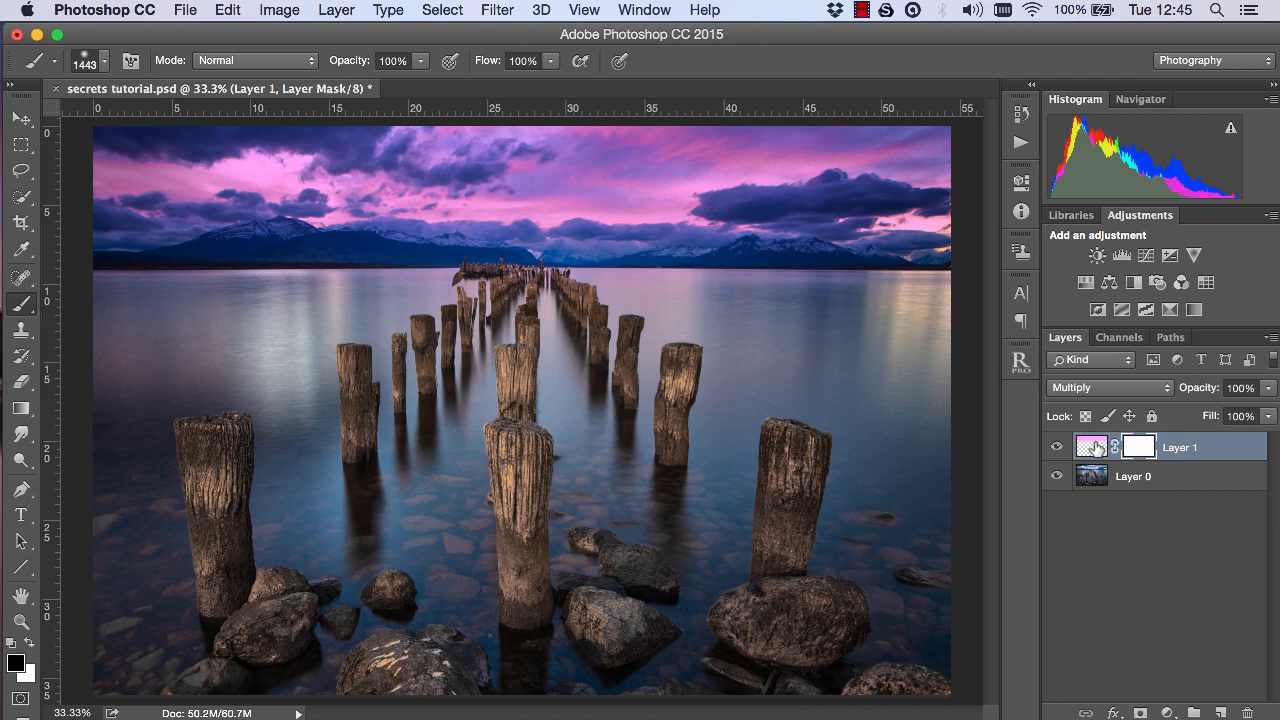
Apply the merged RGB photo into Layer 1's mask with Multiply blending
{"action": "left_click", "coordinate": [1057, 447]}
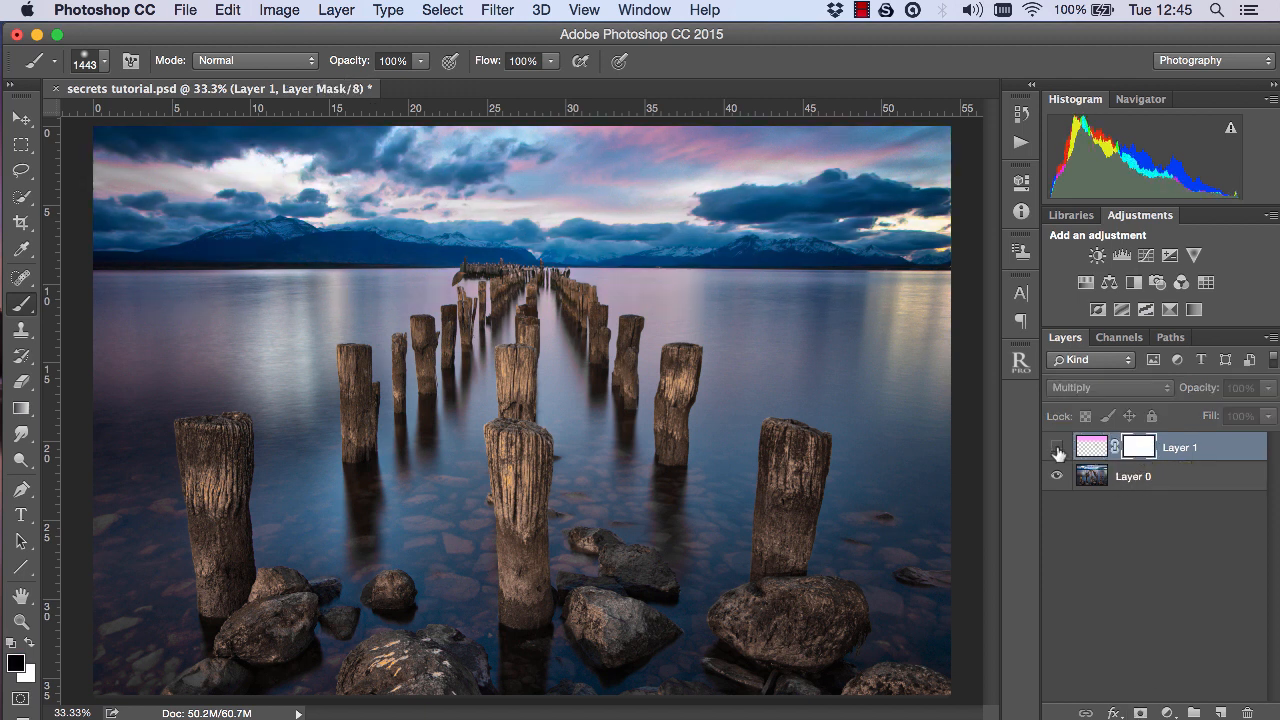
{"action": "left_click", "coordinate": [1057, 447]}
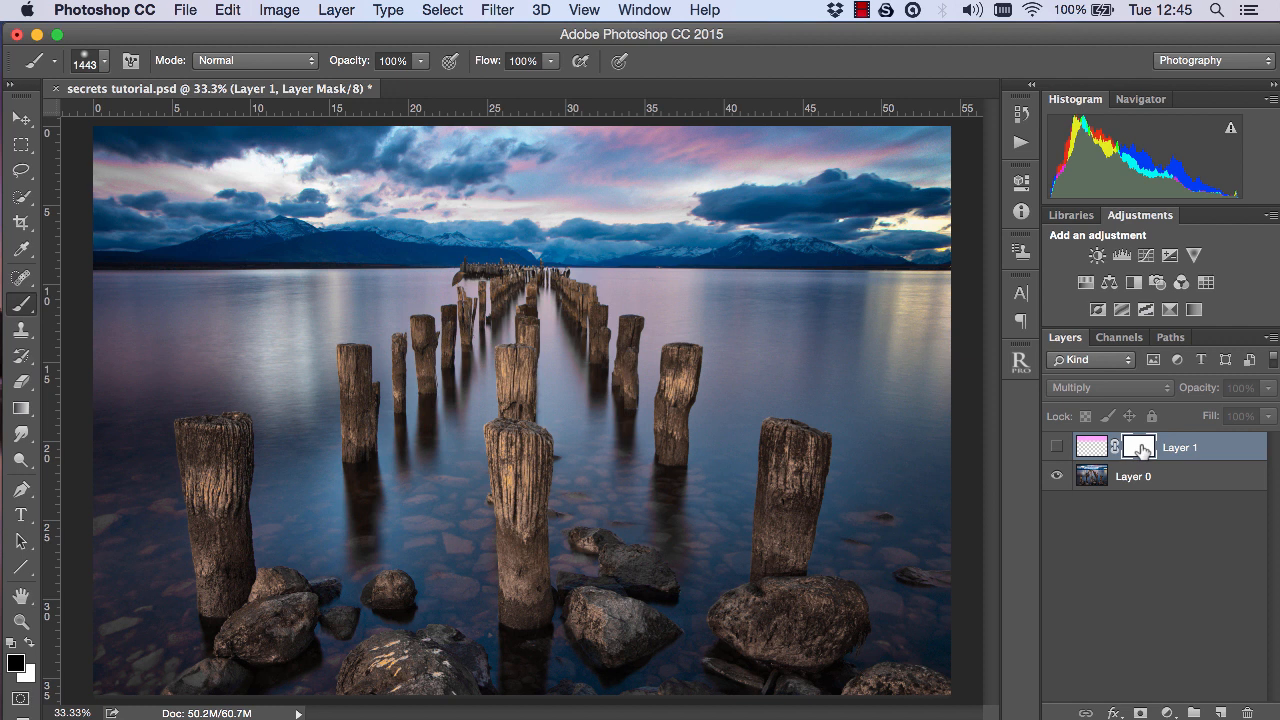
{"action": "left_click", "coordinate": [279, 10]}
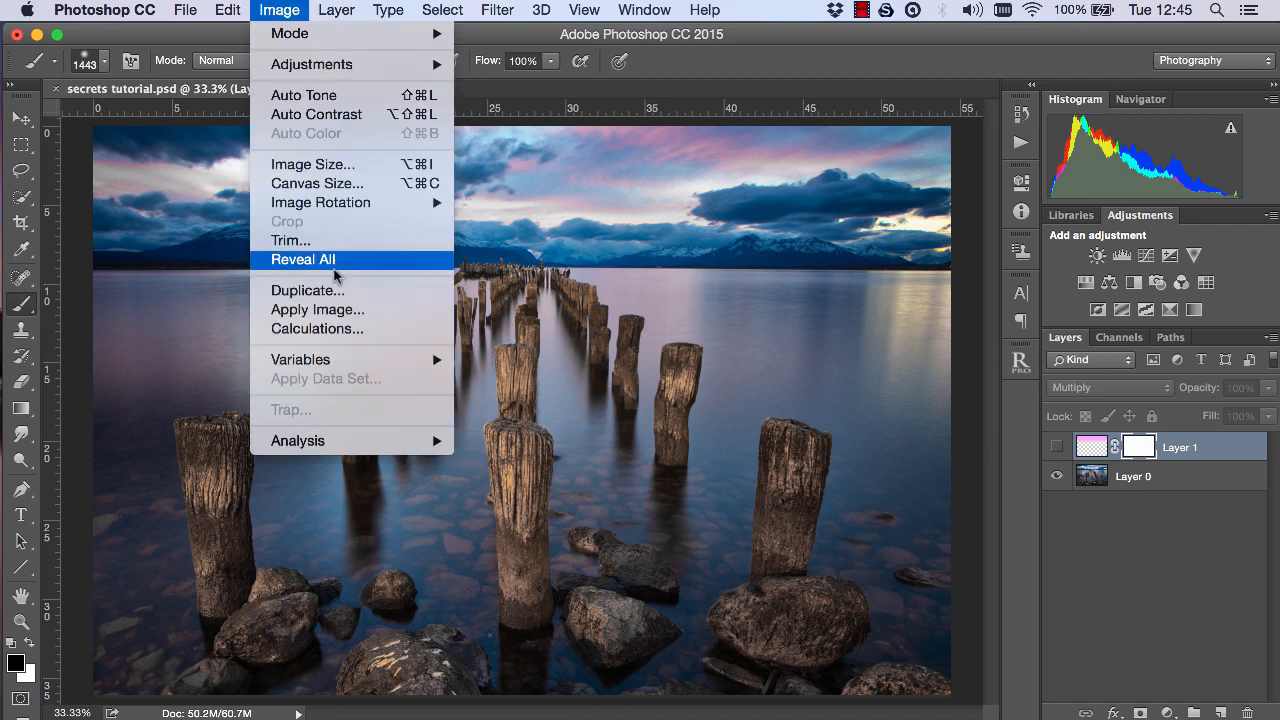
{"action": "left_click", "coordinate": [317, 309]}
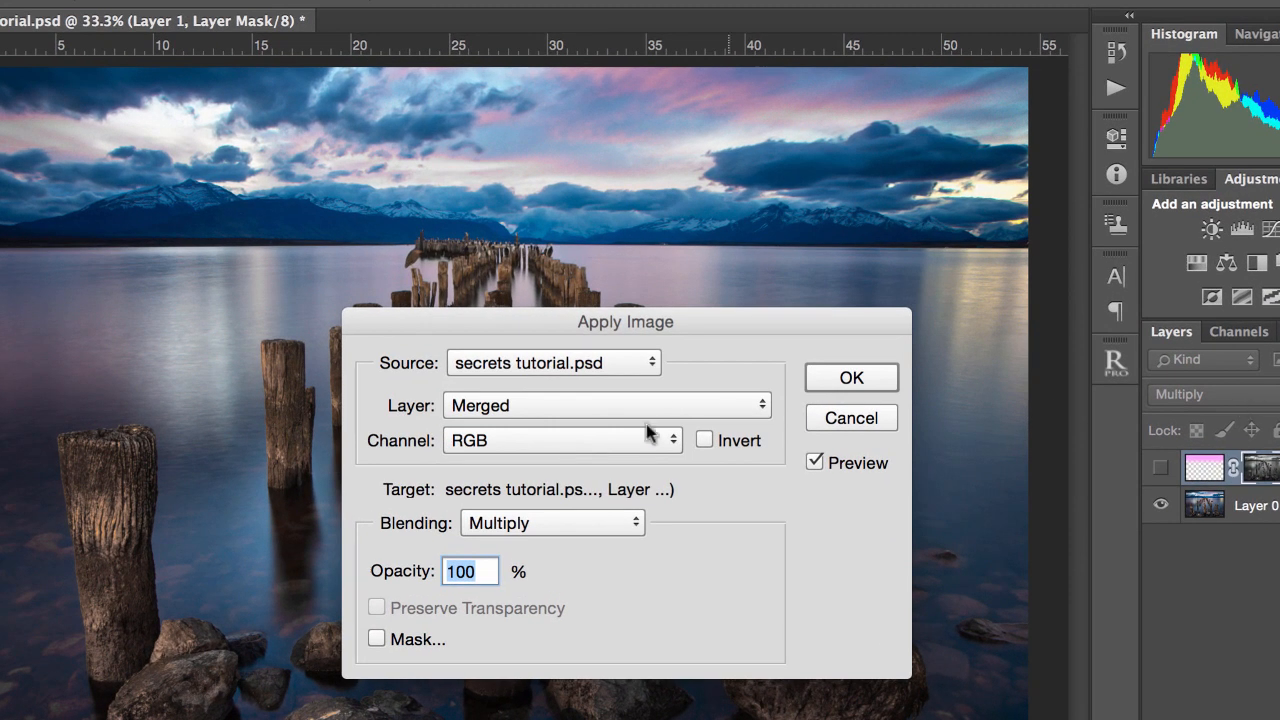
{"action": "left_click_drag", "start_coordinate": [625, 321], "coordinate": [617, 160]}
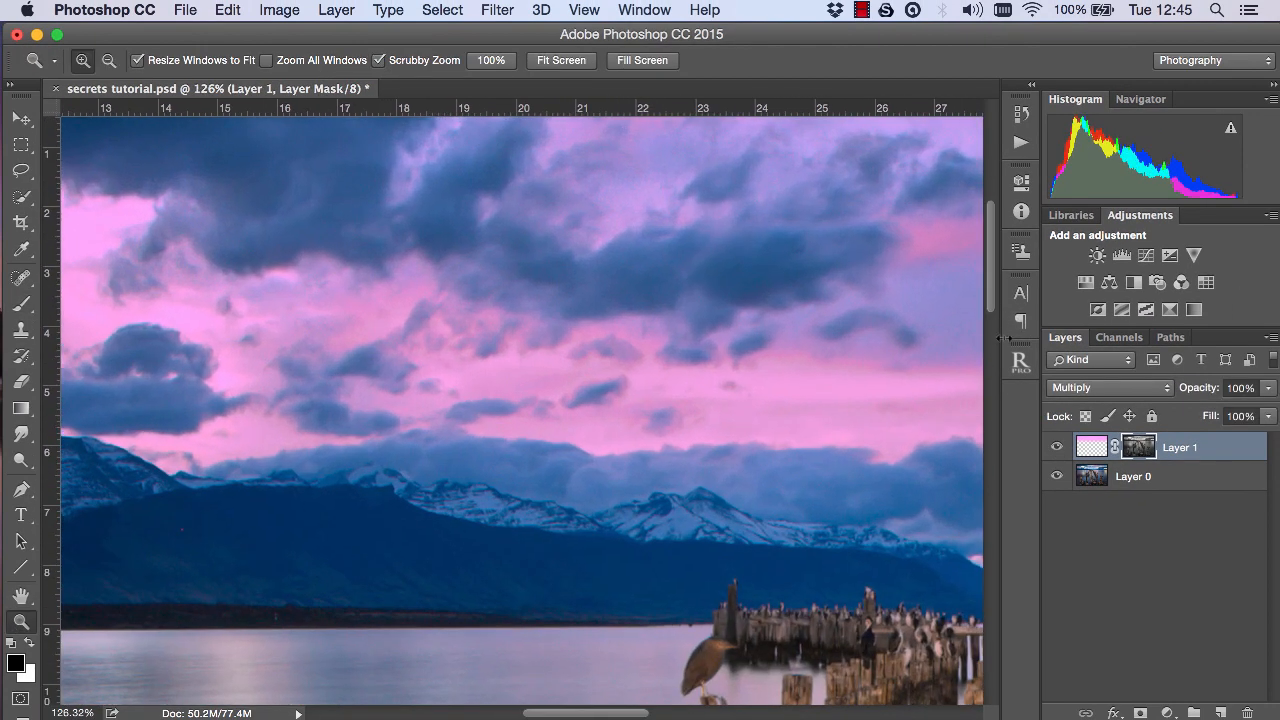
Disable and re-enable Layer 1's mask to compare the tint, then fit the photo on screen
{"action": "right_click", "coordinate": [1137, 446]}
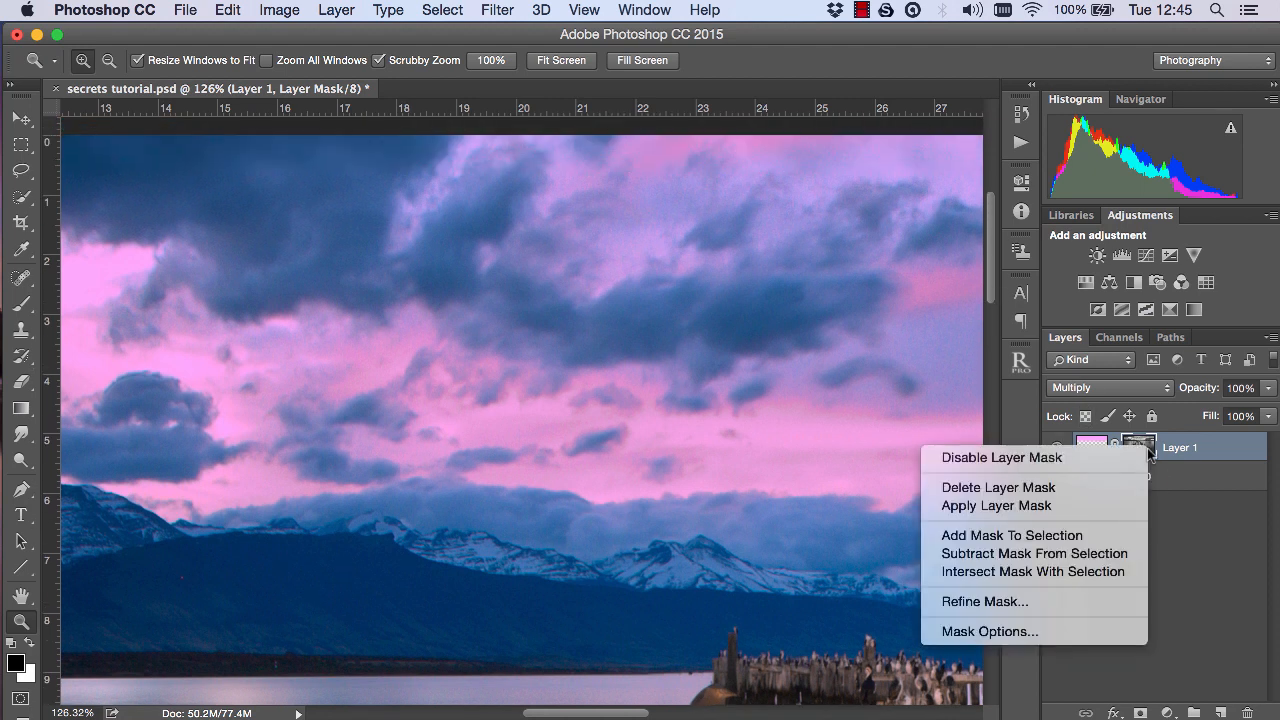
{"action": "left_click", "coordinate": [1001, 457]}
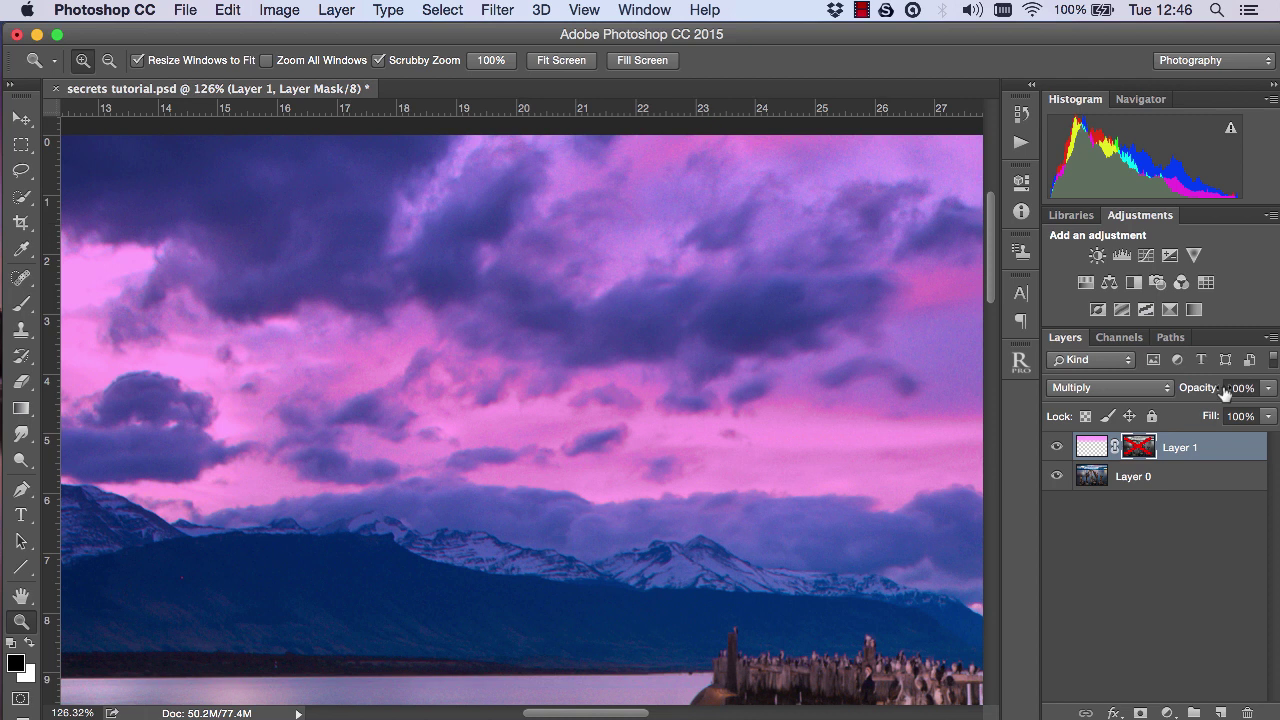
{"action": "left_click", "coordinate": [1125, 446]}
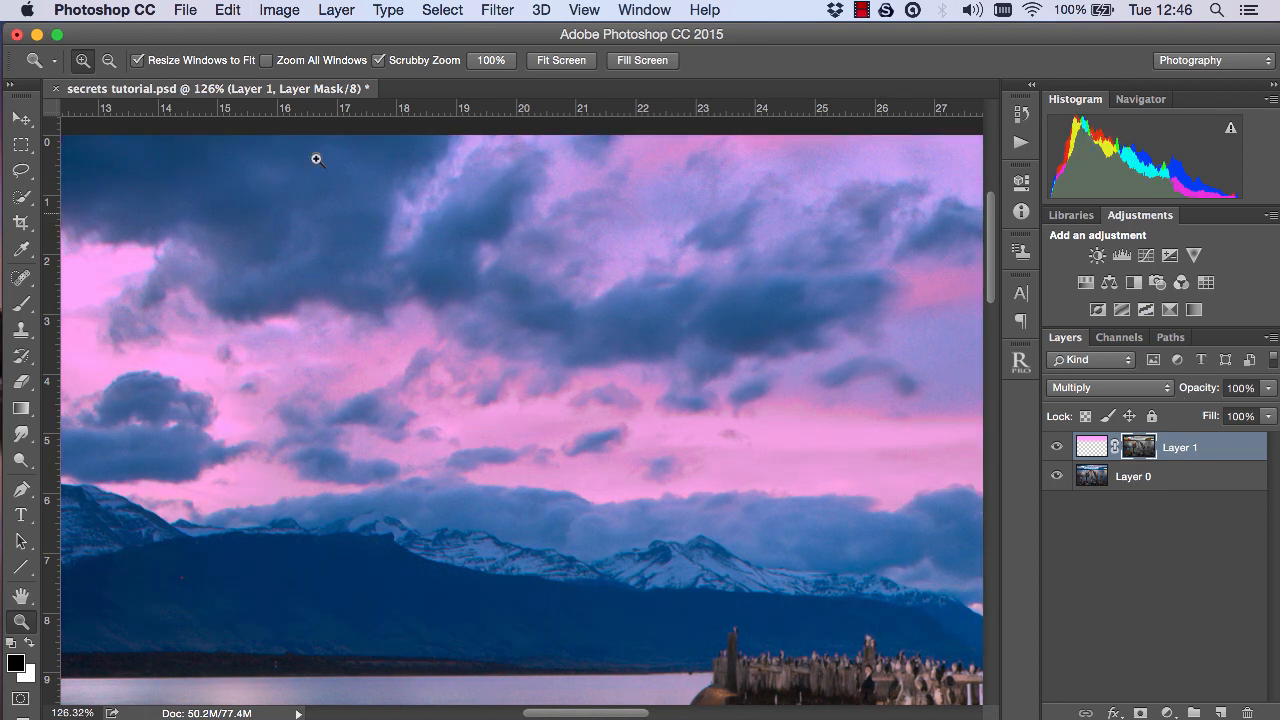
{"action": "mouse_move", "coordinate": [1089, 318]}
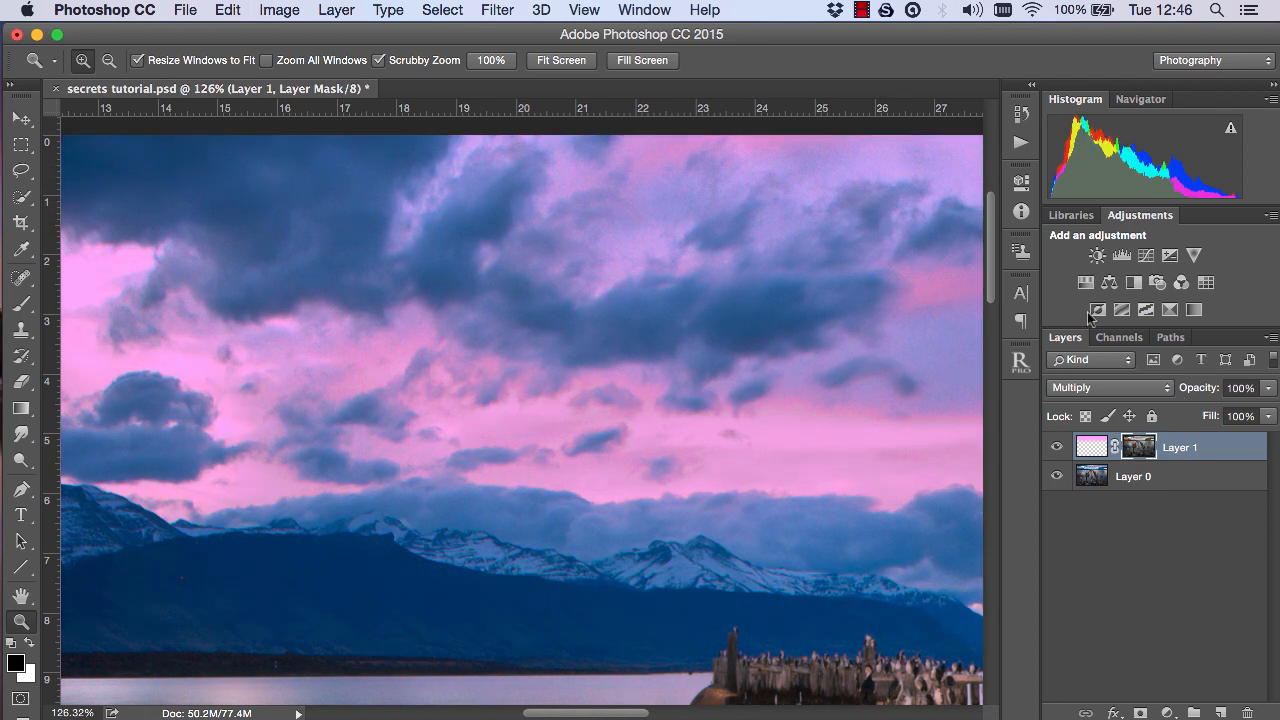
{"action": "right_click", "coordinate": [1137, 446]}
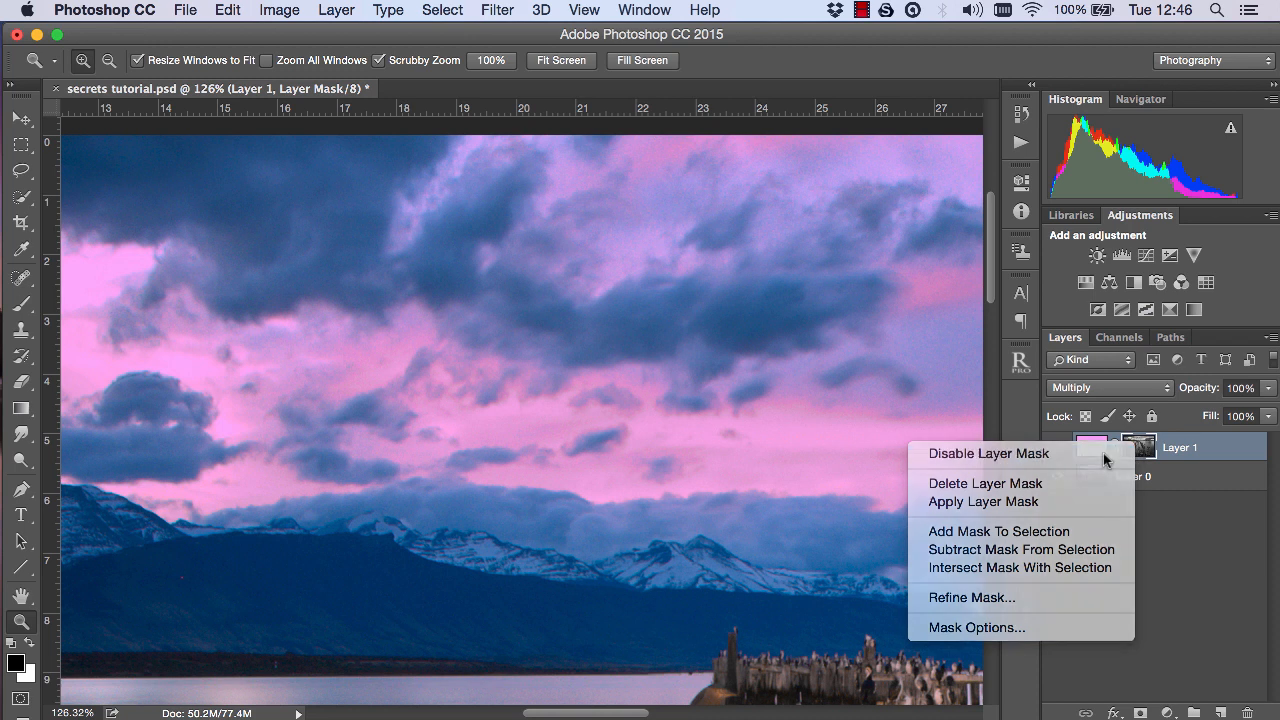
{"action": "left_click", "coordinate": [988, 453]}
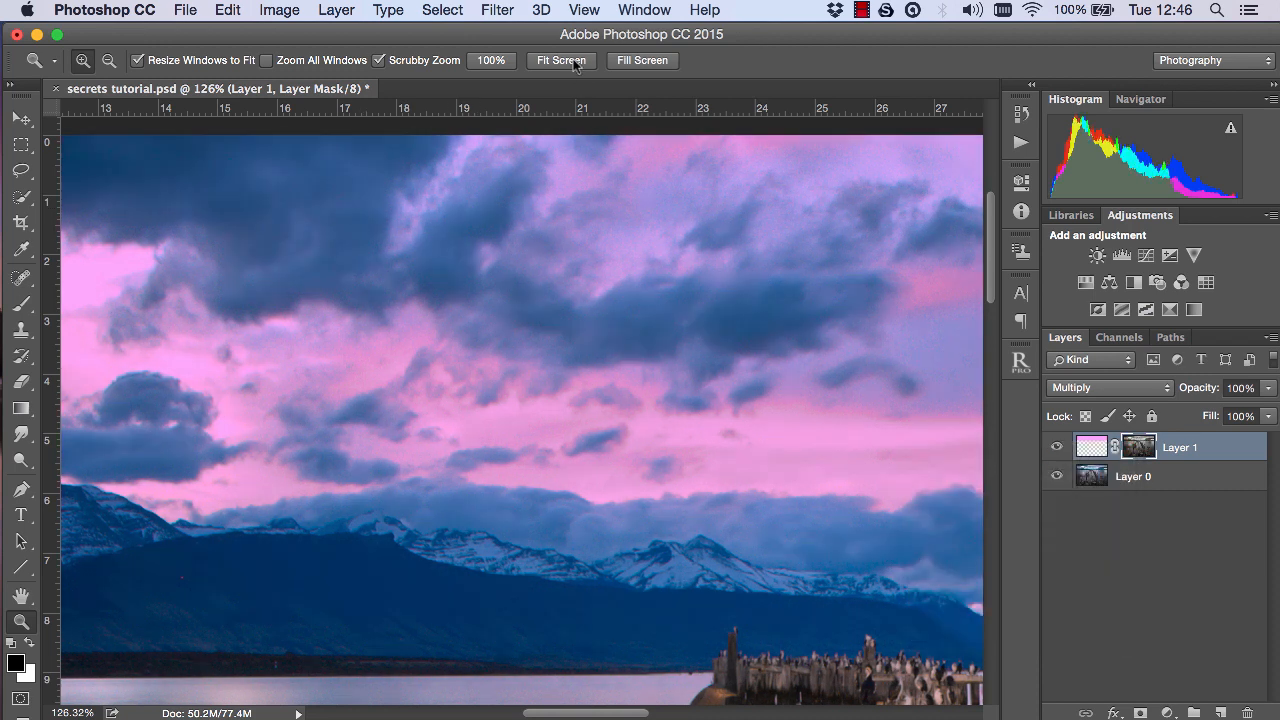
{"action": "left_click", "coordinate": [561, 60]}
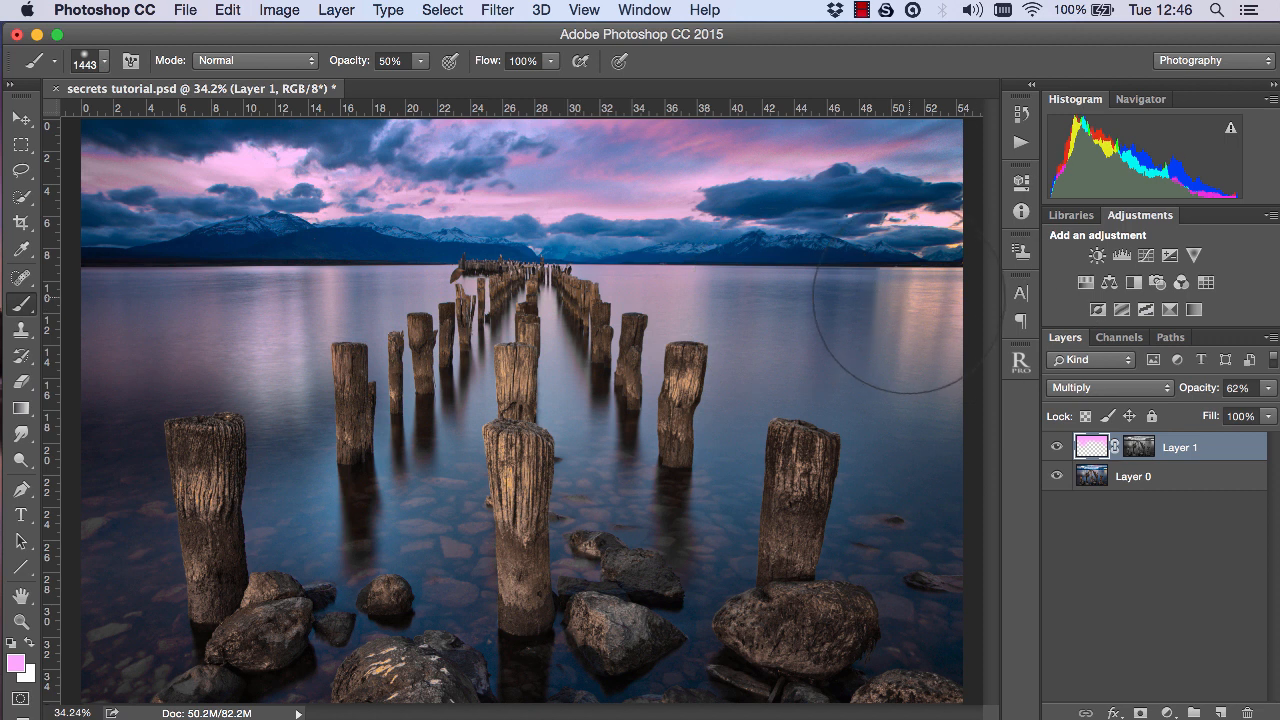
Toggle the pink layer for a before-and-after, then lower its opacity to 40%
{"action": "left_click", "coordinate": [1057, 447]}
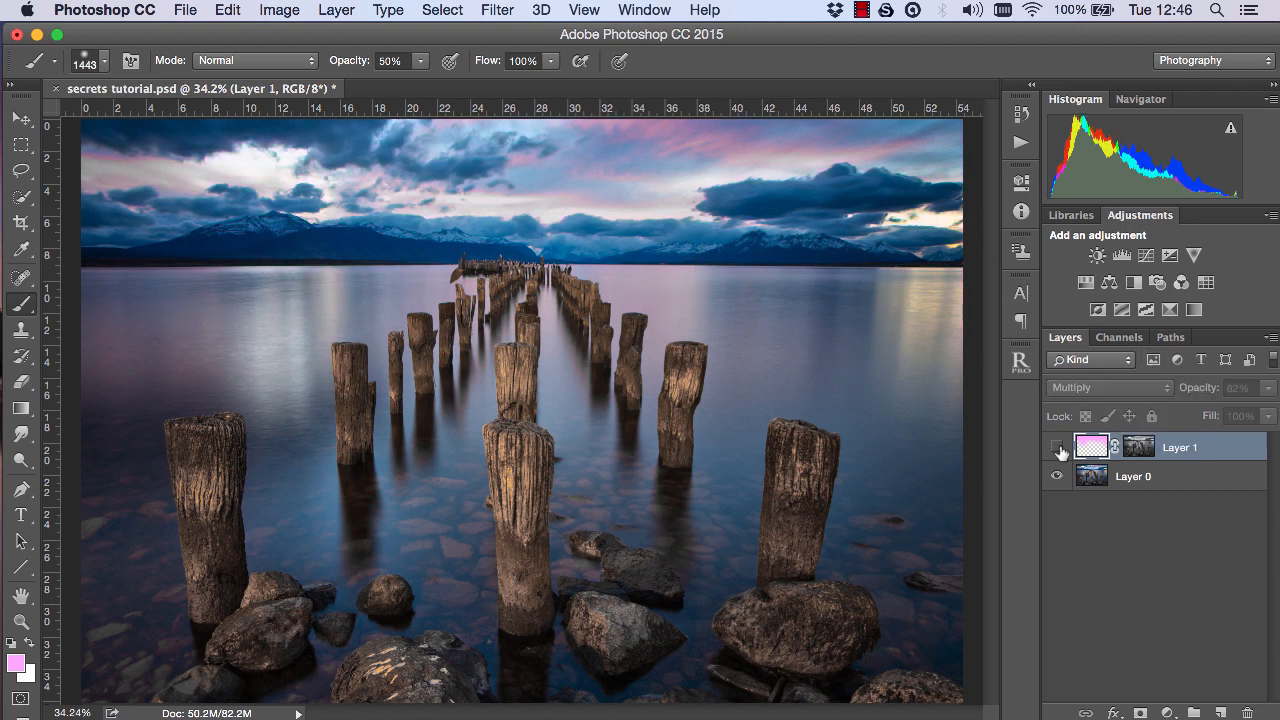
{"action": "left_click", "coordinate": [1058, 447]}
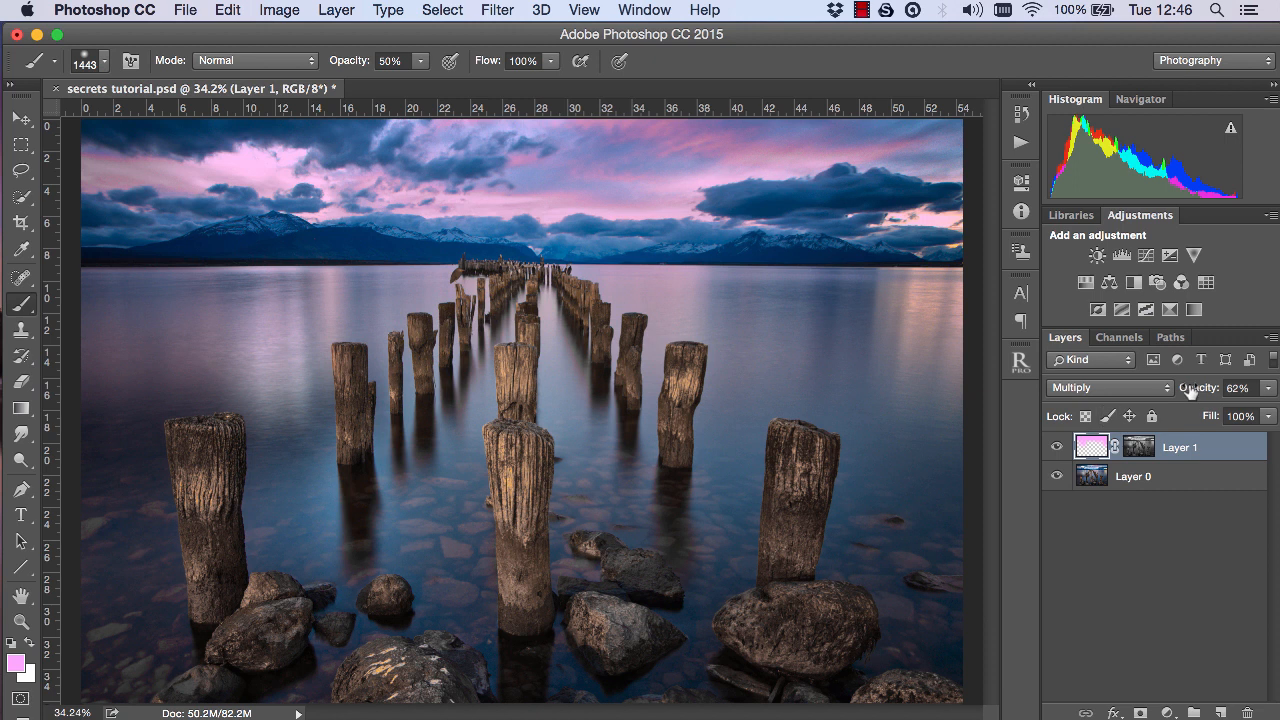
{"action": "triple_click", "coordinate": [1235, 387]}
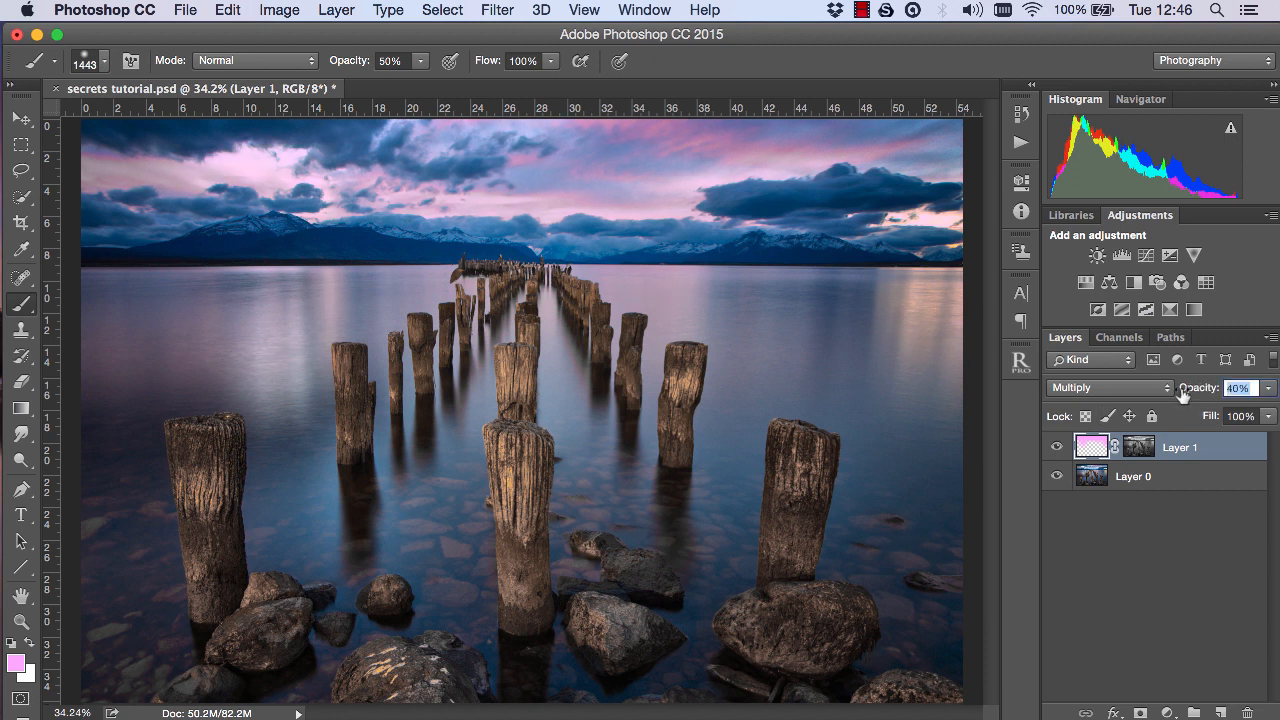
{"action": "left_click", "coordinate": [1056, 446]}
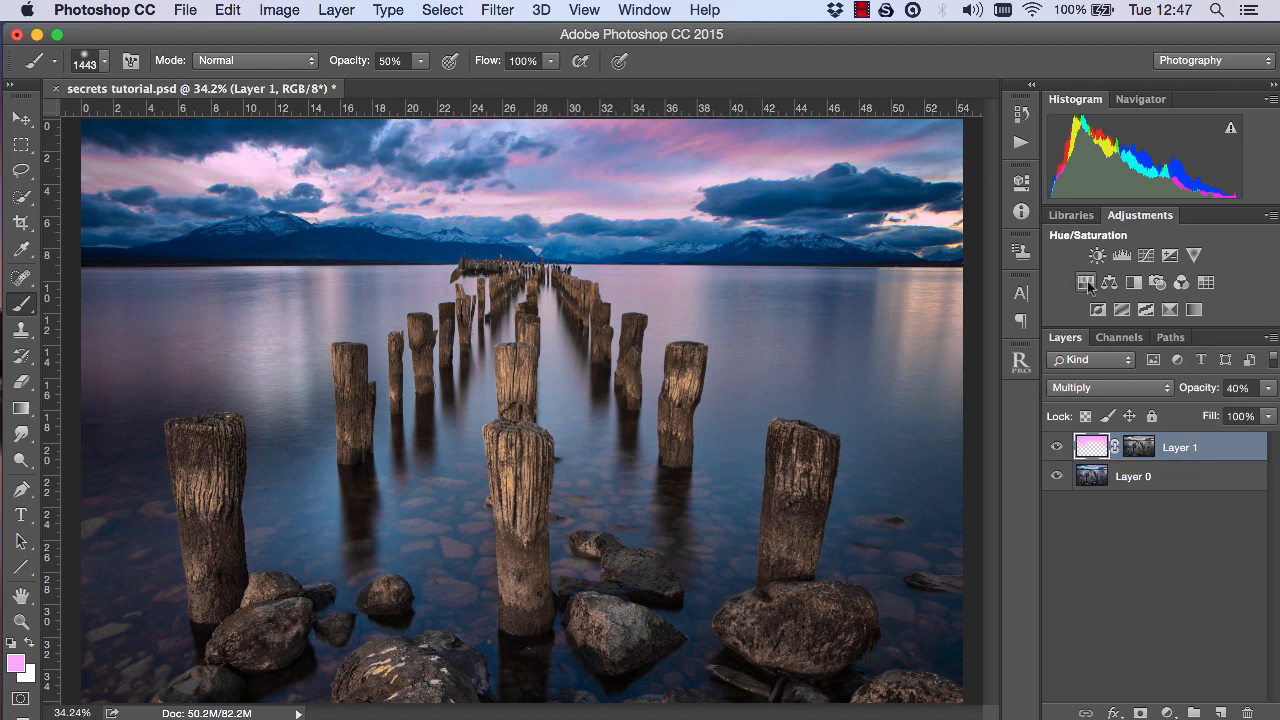
Clip a Hue/Saturation adjustment to Layer 1, nudge the Hue slider, and hide the pink layer to compare
{"action": "right_click", "coordinate": [1180, 447]}
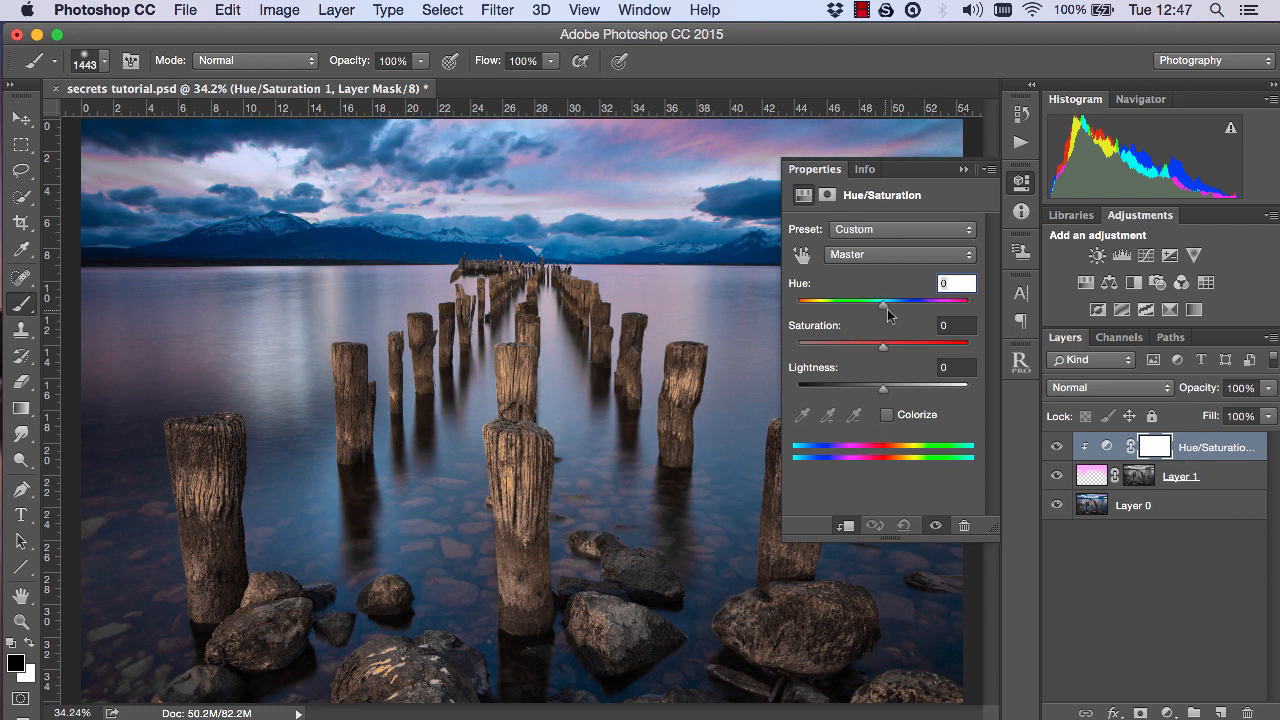
{"action": "left_click_drag", "start_coordinate": [883, 301], "coordinate": [905, 301]}
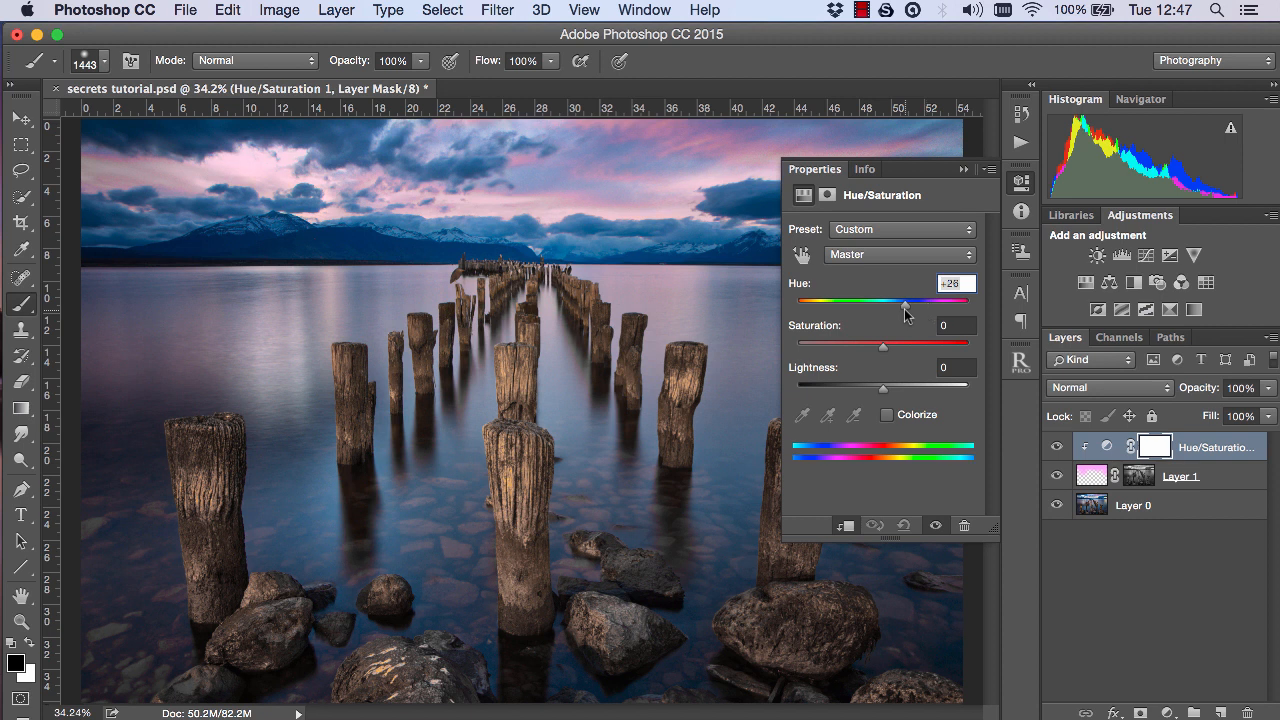
{"action": "left_click_drag", "start_coordinate": [908, 301], "coordinate": [892, 301]}
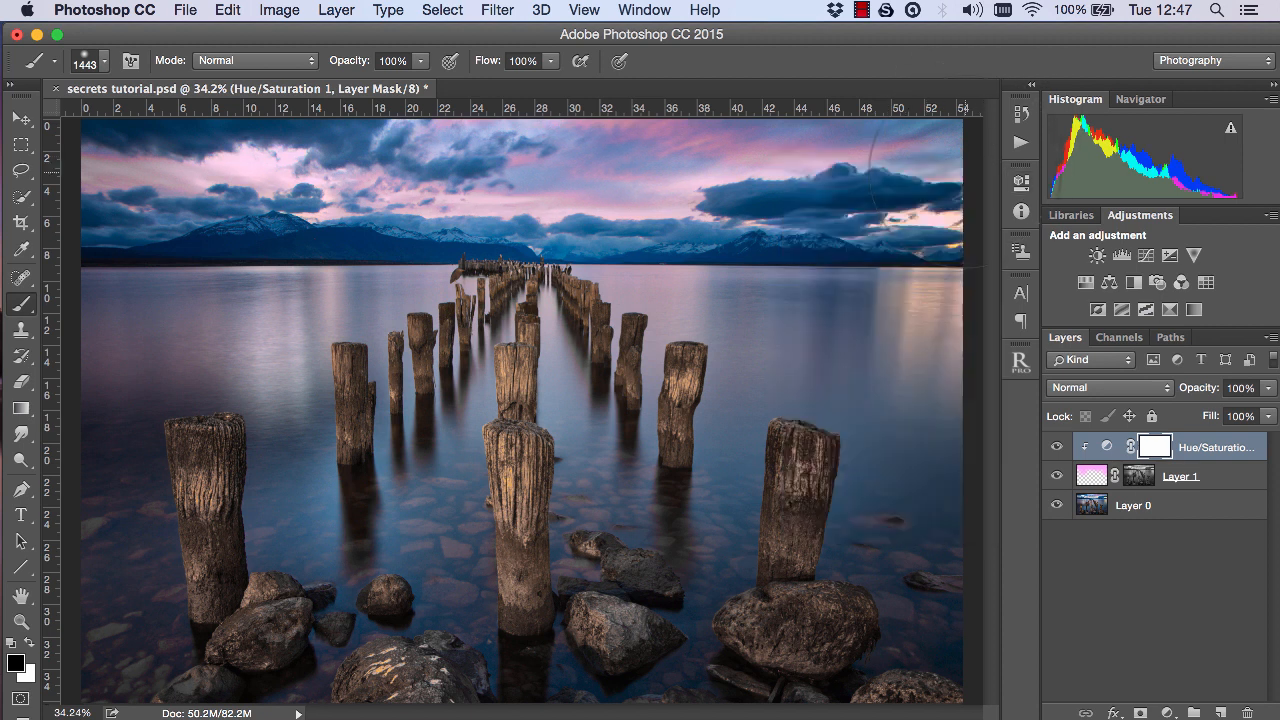
{"action": "left_click", "coordinate": [1057, 476]}
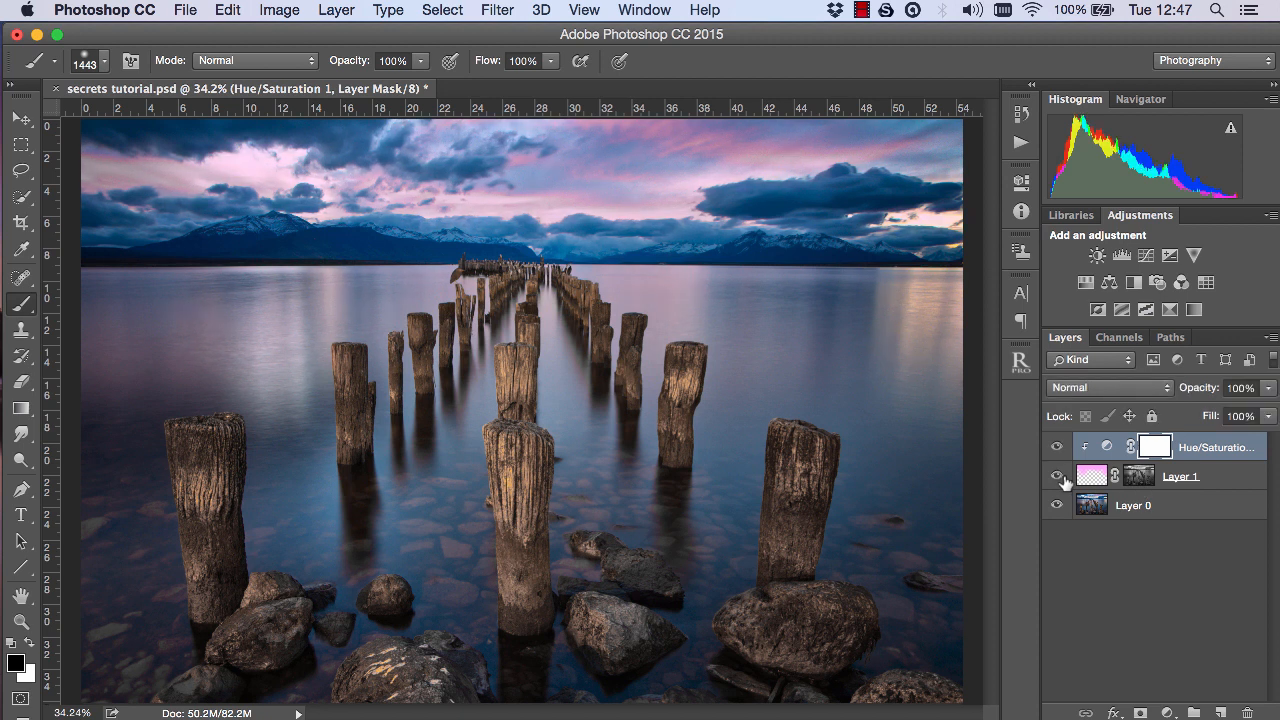
{"action": "left_click", "coordinate": [1056, 476]}
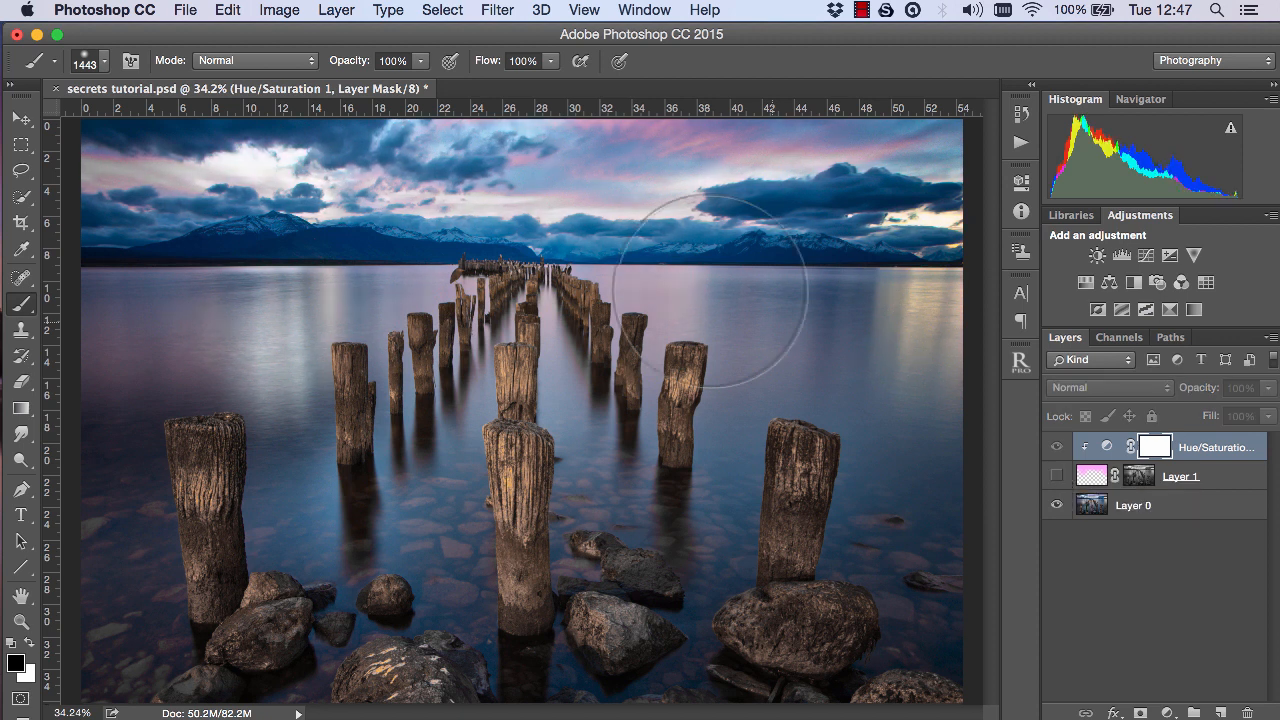